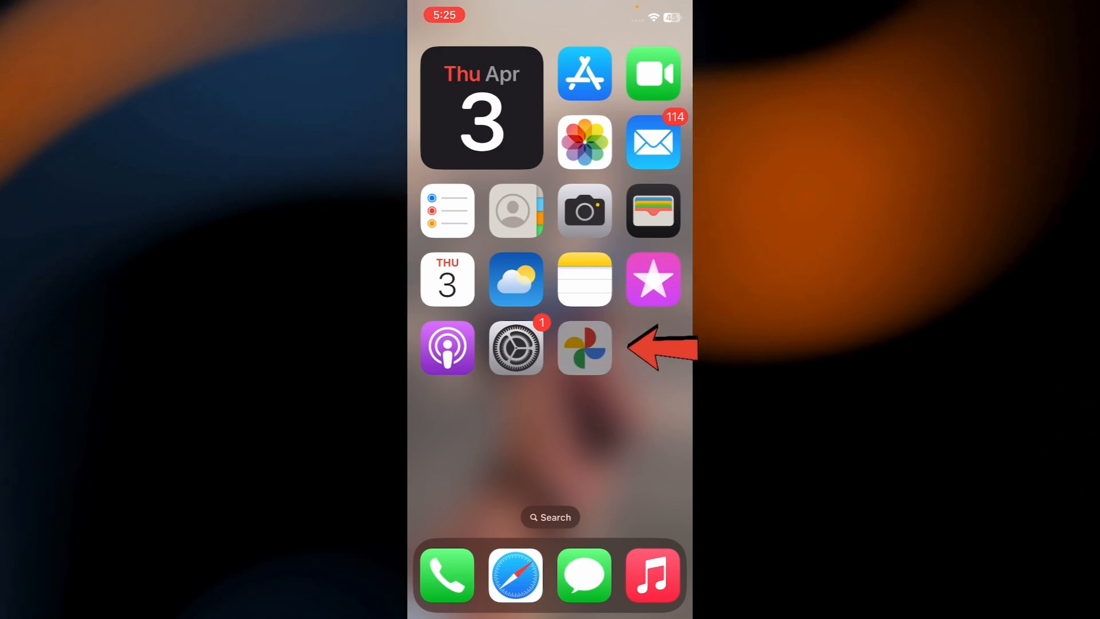
- Launch Google Photos and scroll the library back through the March photos and videos
left_click(585, 349)
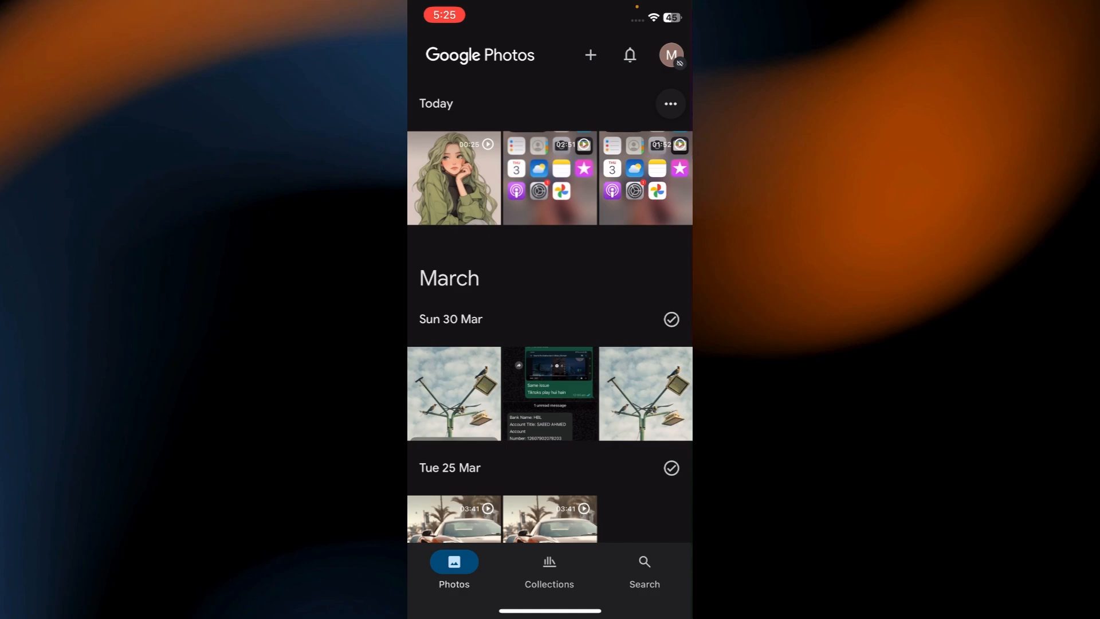
scroll("down", 3)
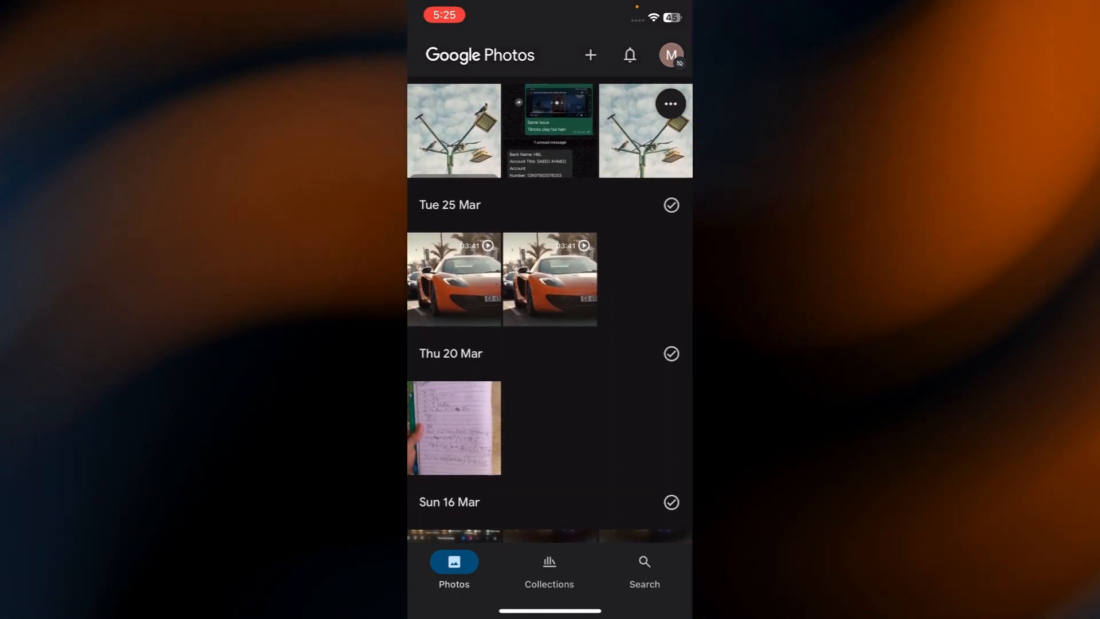
scroll("down", 3)
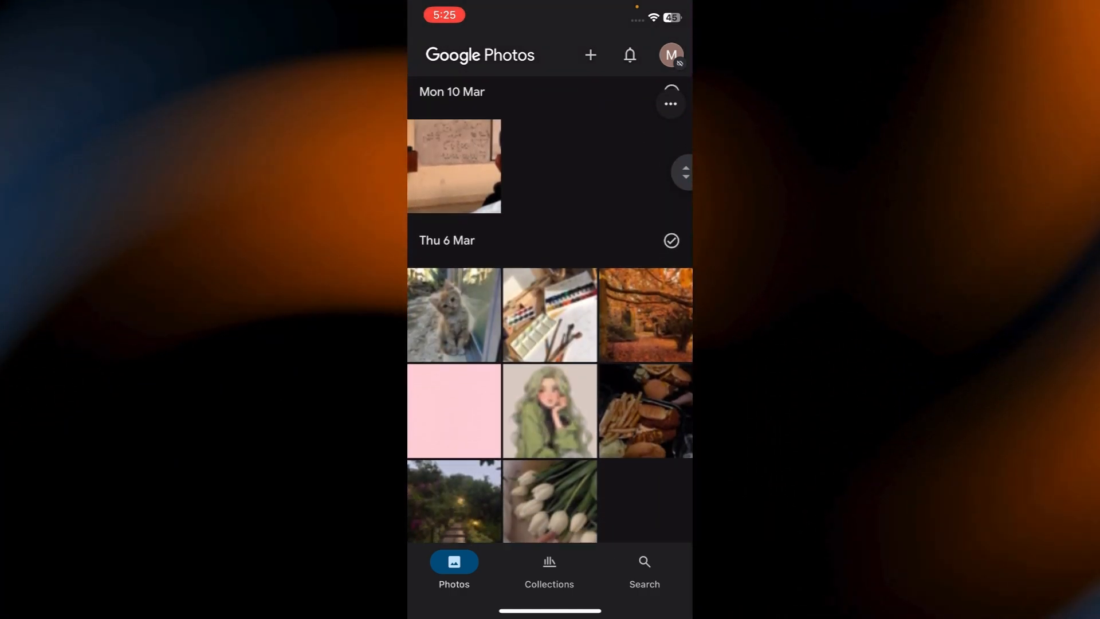
scroll("up", 3)
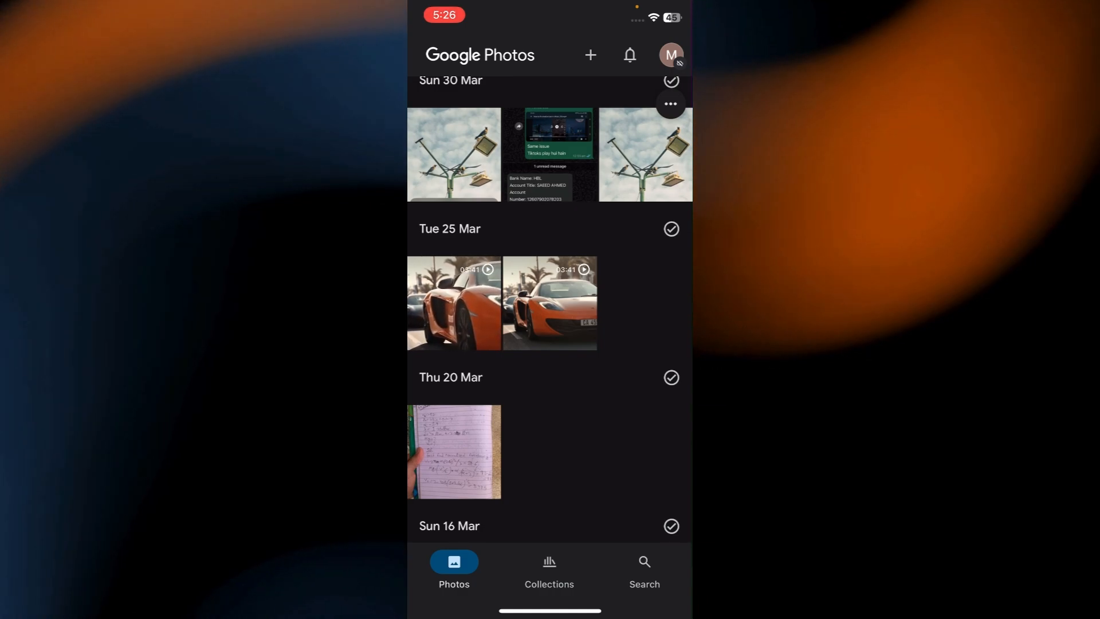
- Select the two orange car videos and the teal image and back up the three items
left_click(454, 302)
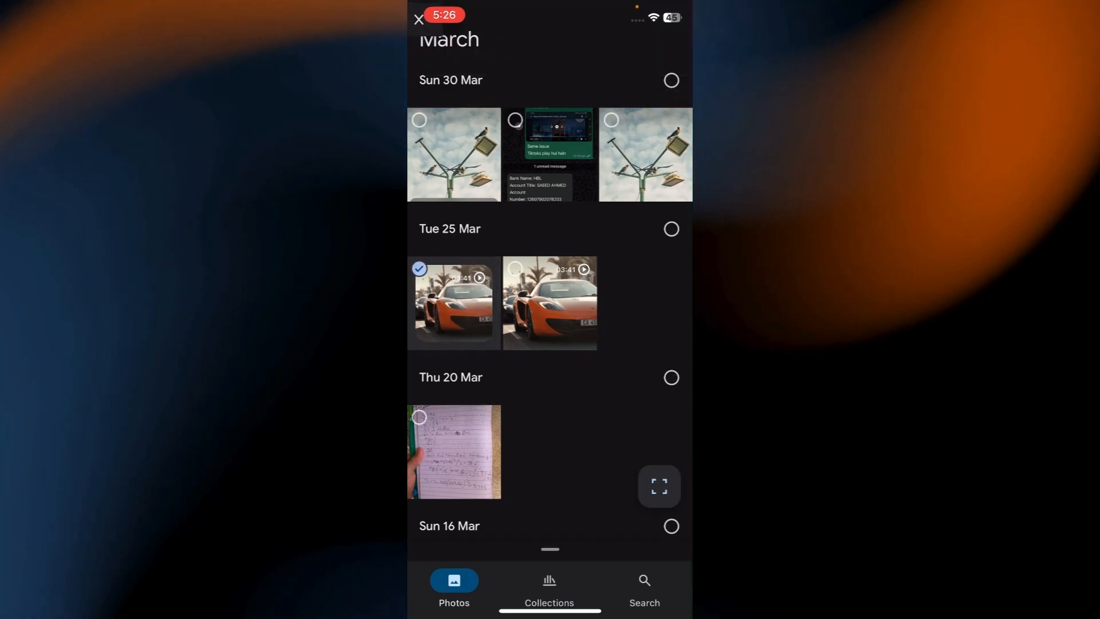
left_click(455, 303)
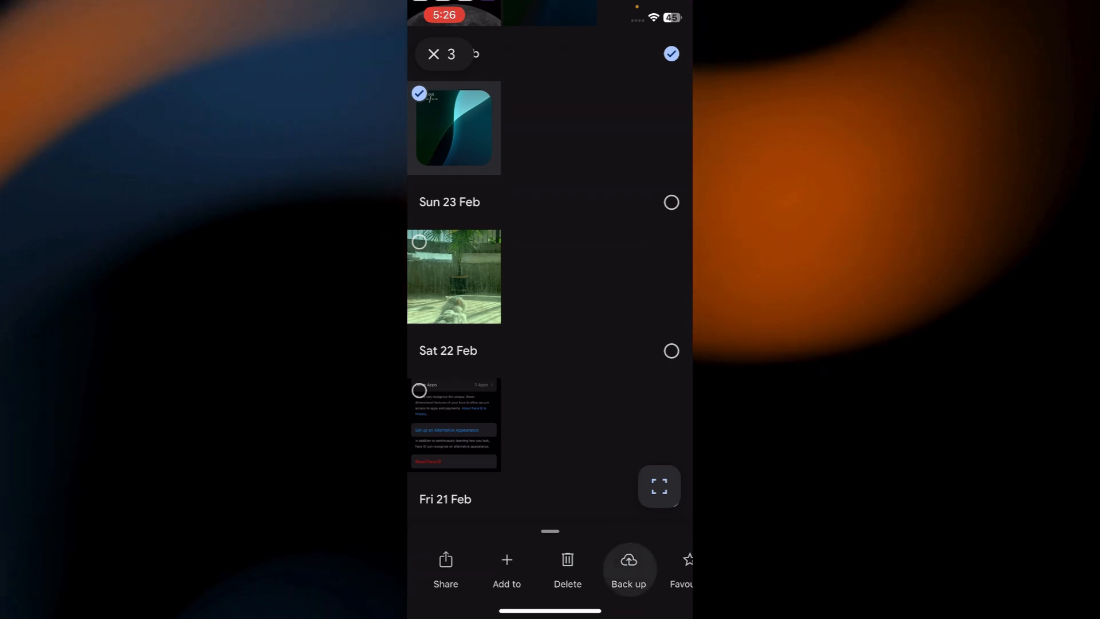
left_click(629, 569)
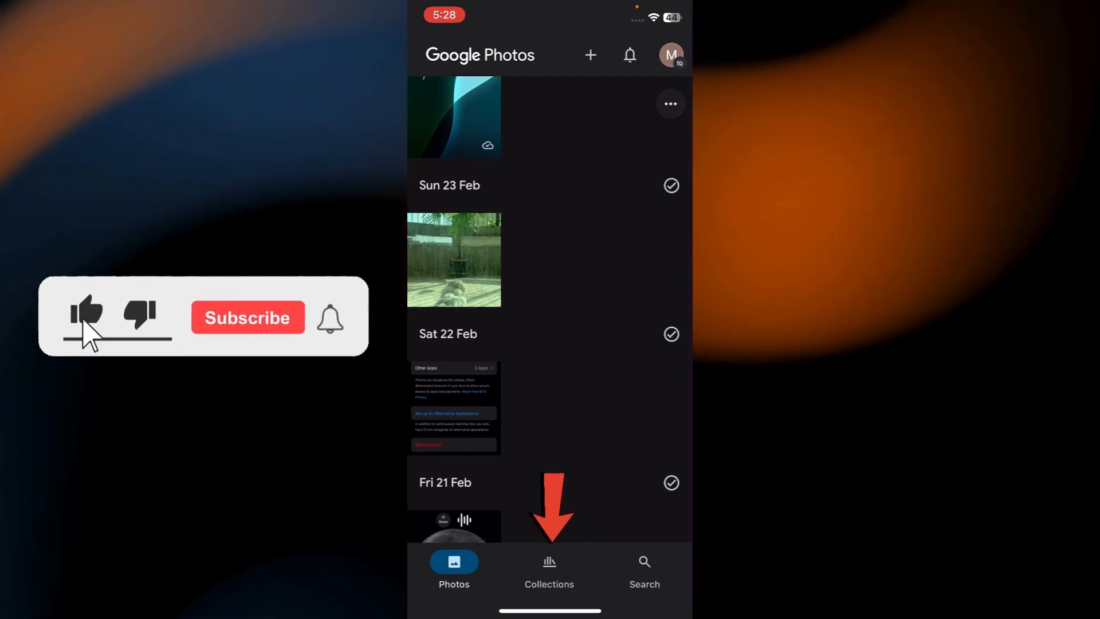
- Check Recently added under Collections for the car videos and teal image, then return to the overview
left_click(549, 568)
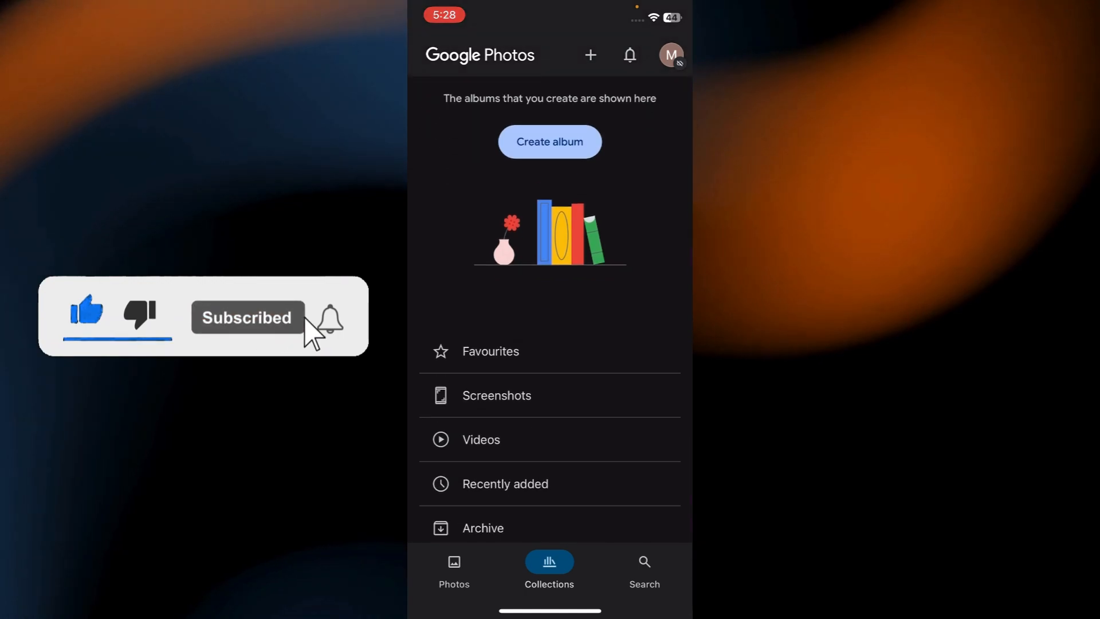
left_click(505, 484)
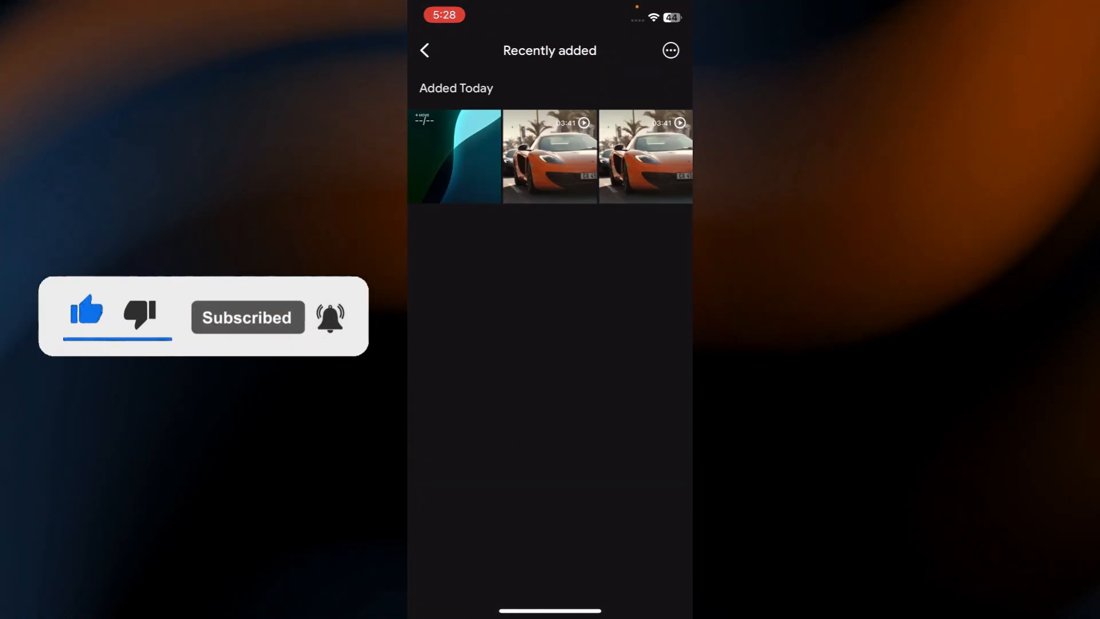
left_click(424, 49)
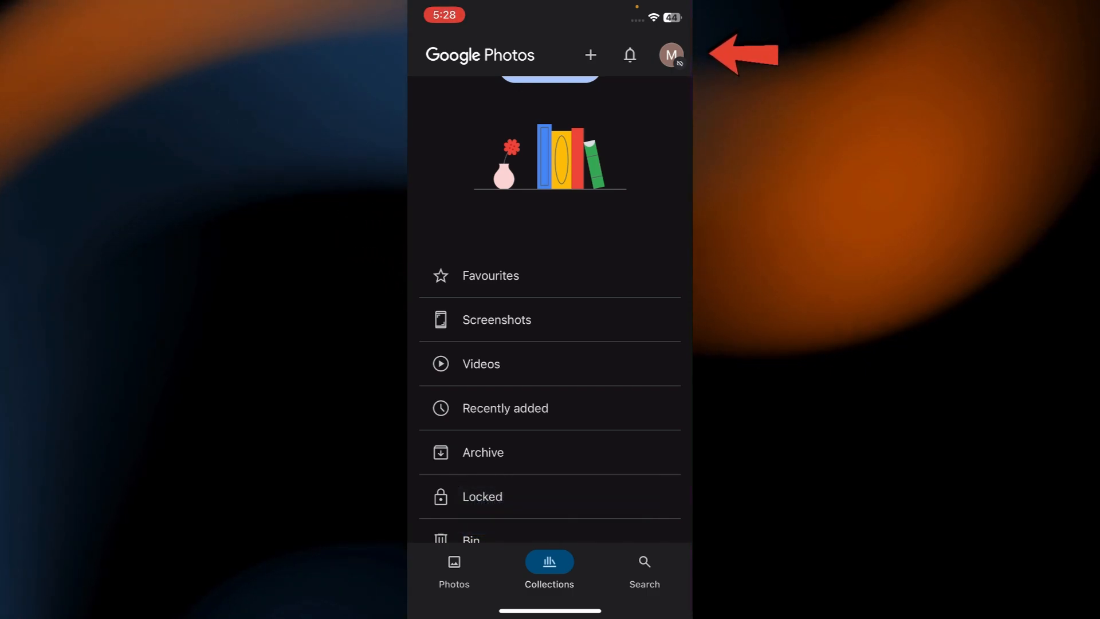
- Go from the profile avatar through Google Photos settings to the Backup page
left_click(670, 55)
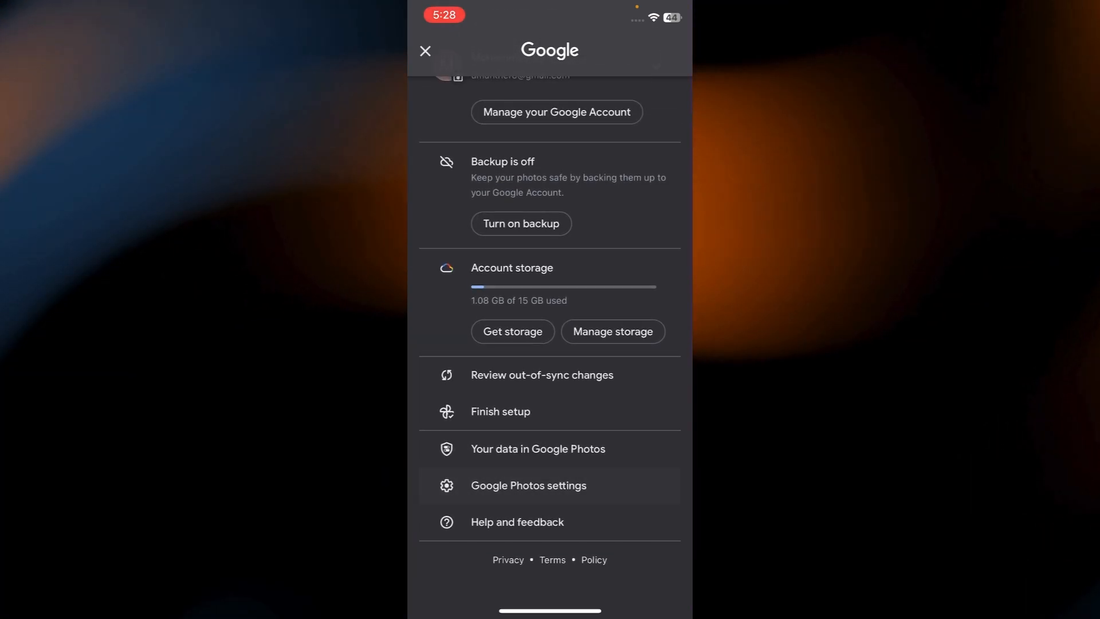
left_click(528, 485)
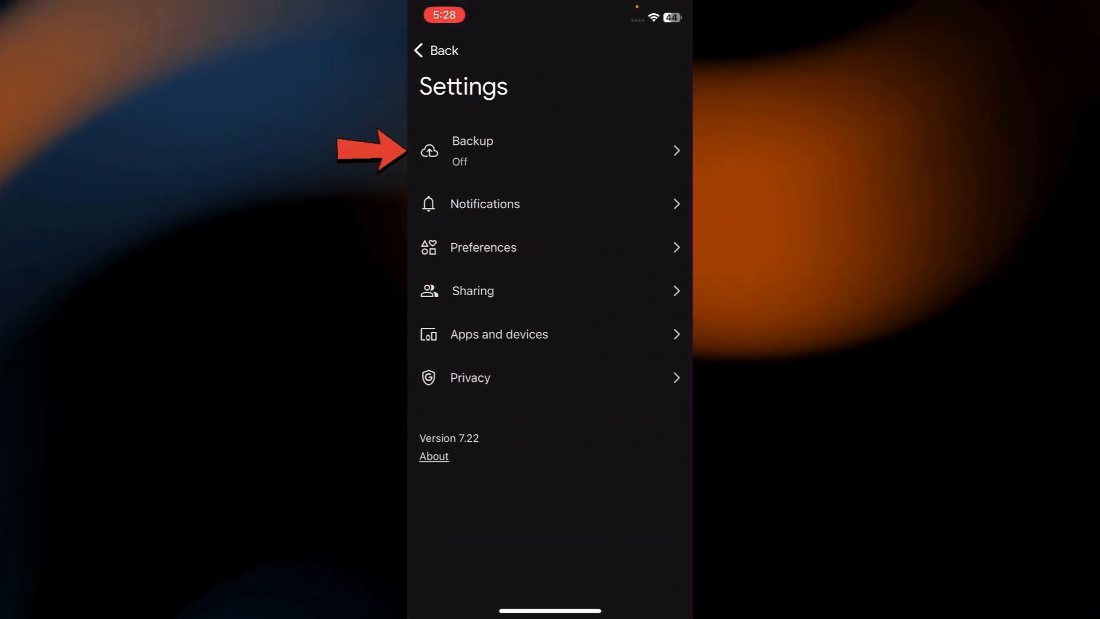
left_click(549, 150)
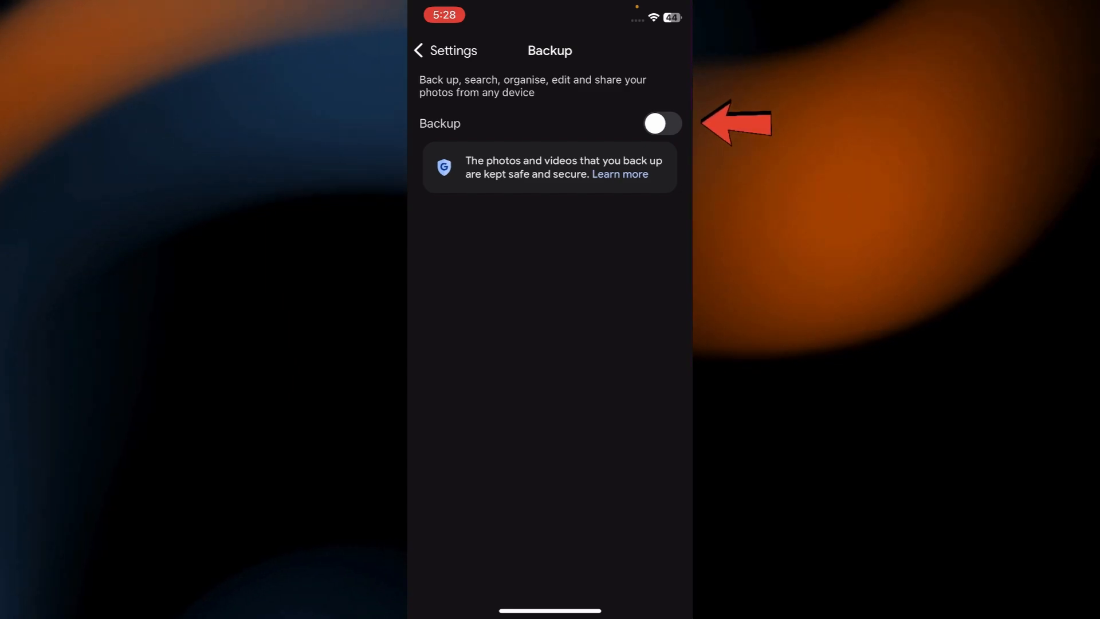
- Switch backup on and enable 'Use mobile data to back up photos'
left_click(660, 124)
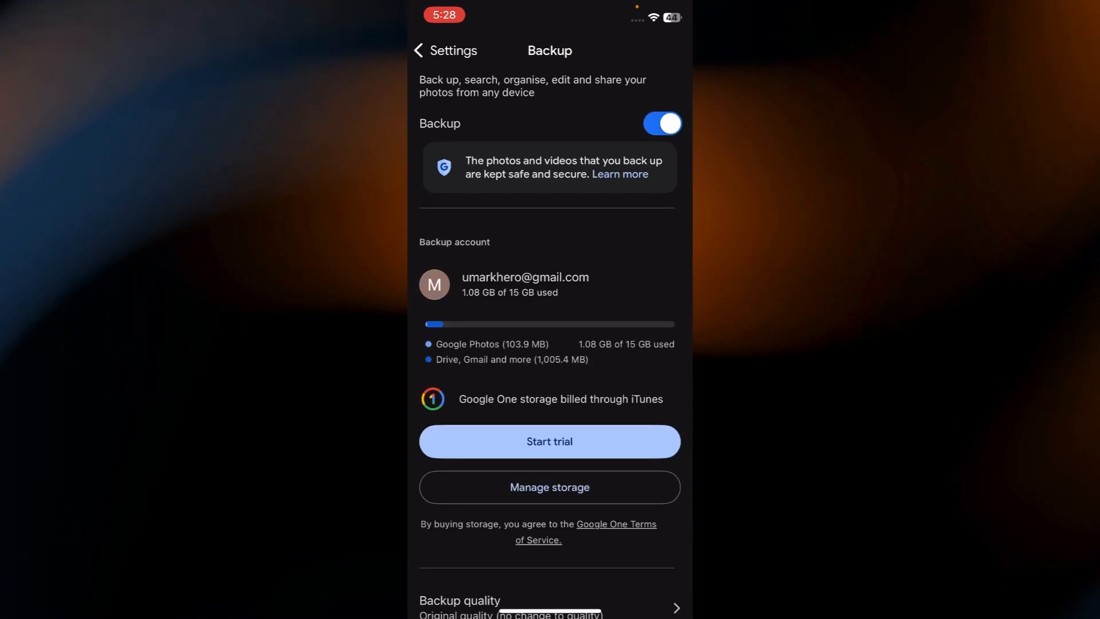
scroll("down", 3)
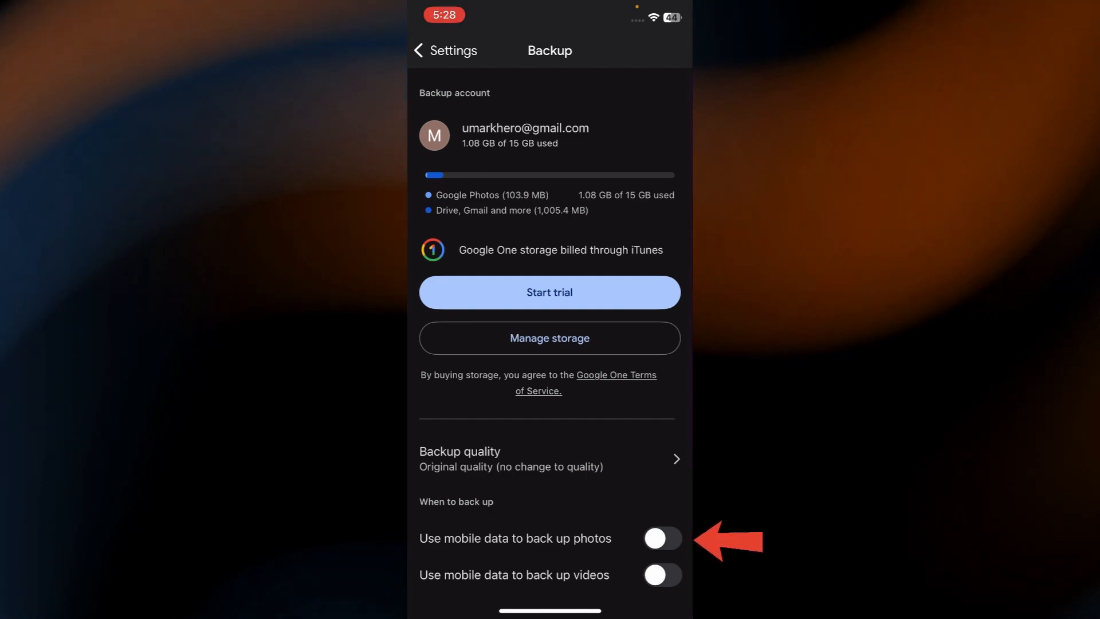
left_click(661, 539)
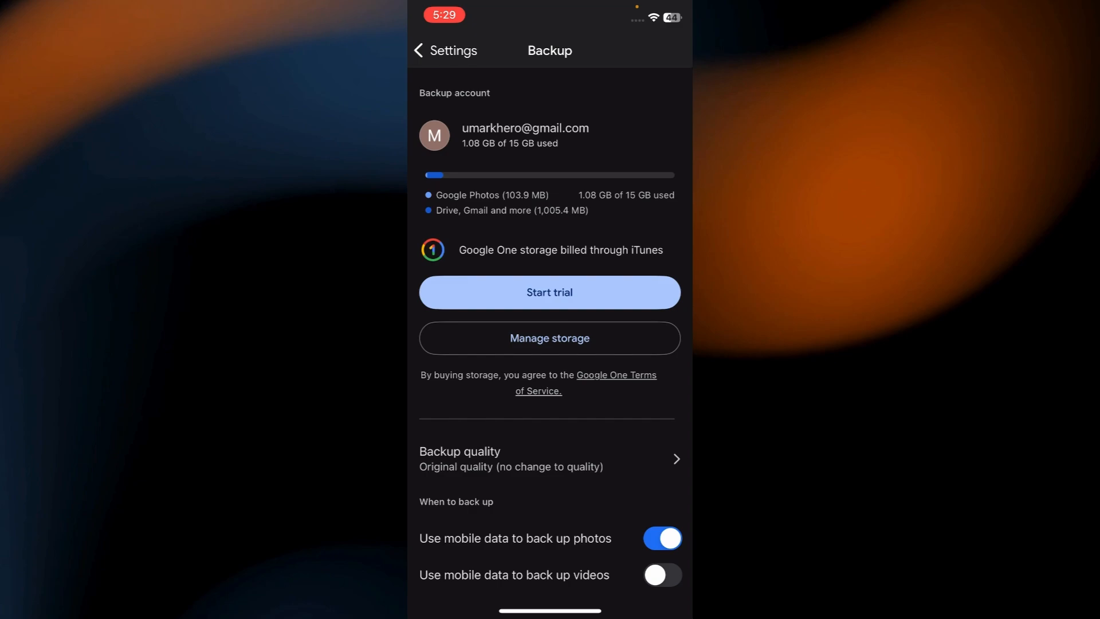
scroll("down", 3)
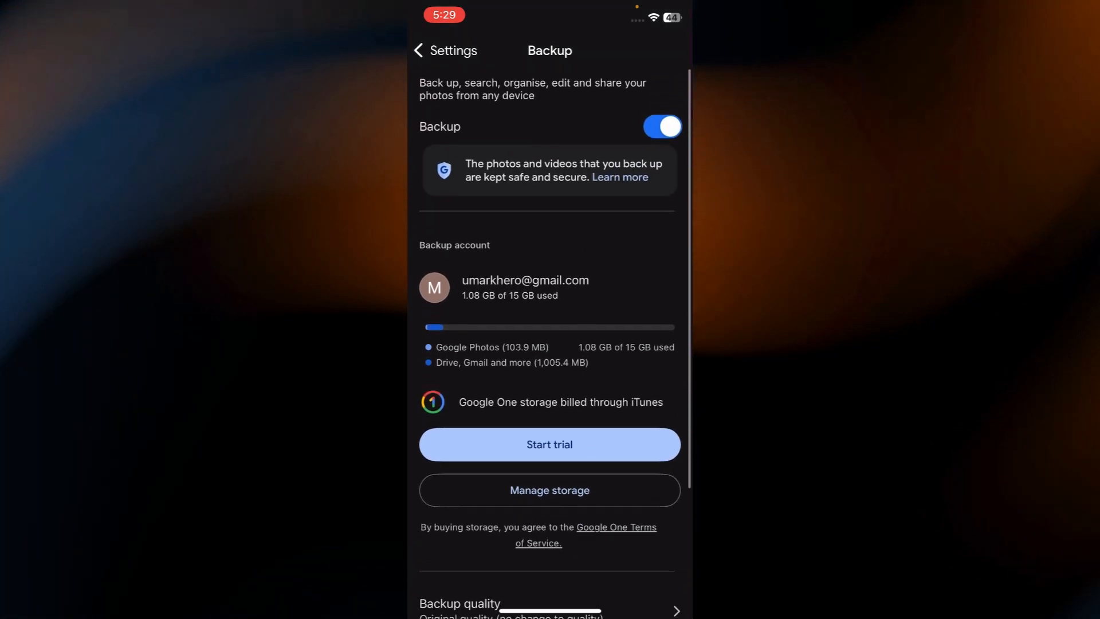
- Back out of Backup and Settings to the collections overview, header reading backup off
left_click(427, 51)
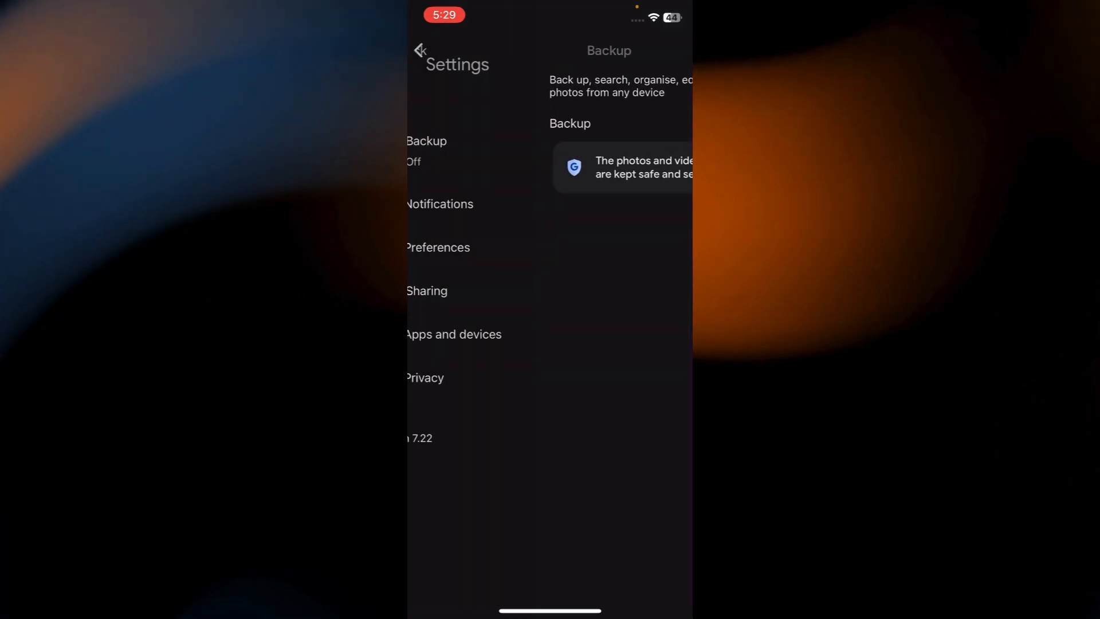
left_click(420, 50)
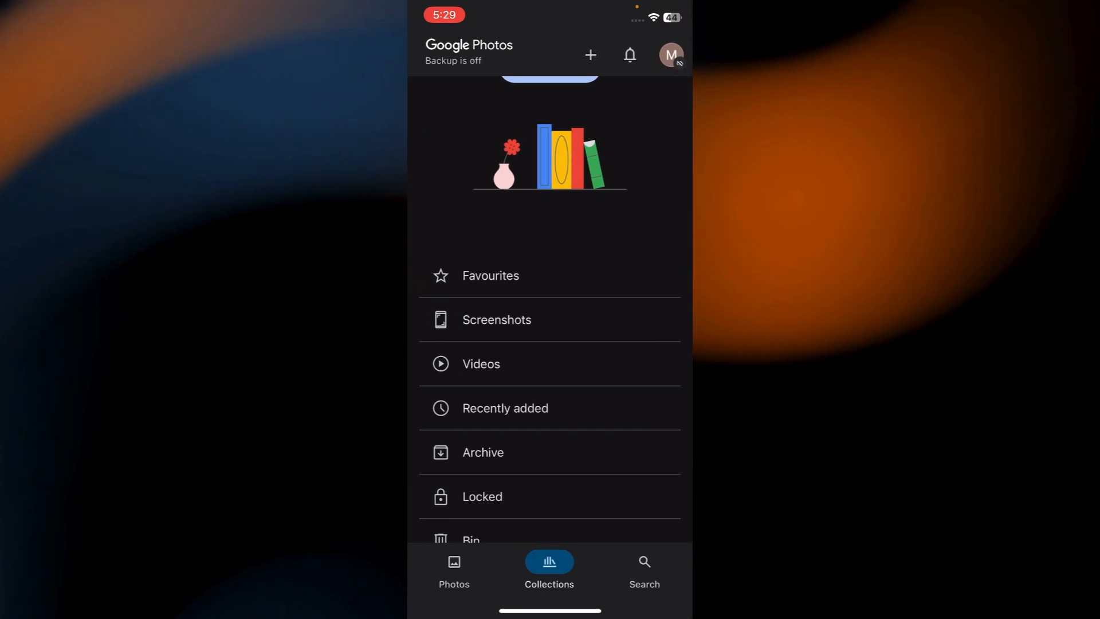